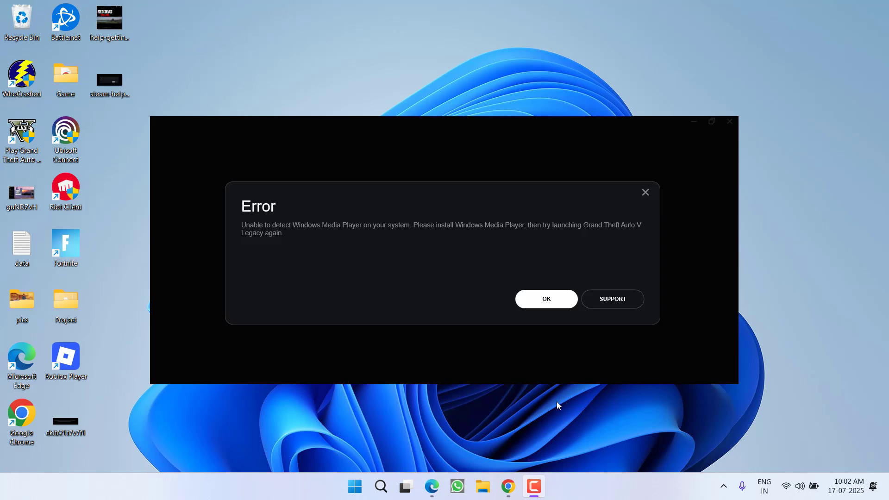
Dismiss the launcher's 'Windows Media Player could not be detected' error.
click(545, 298)
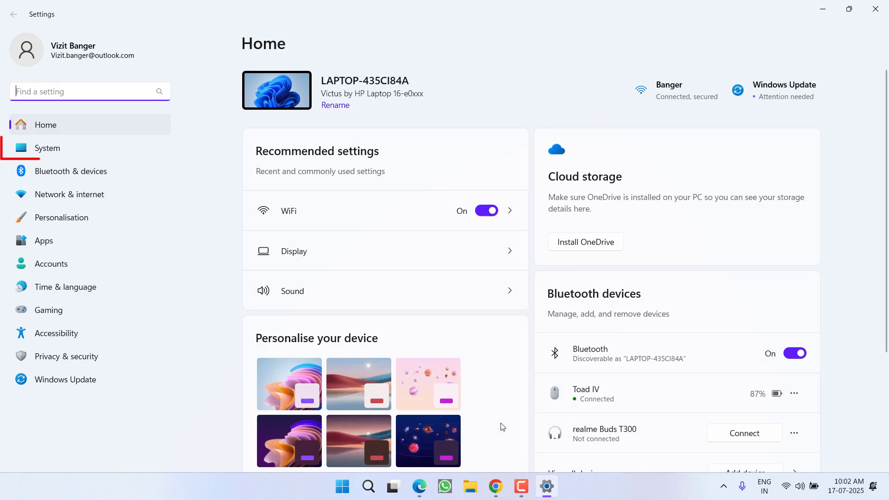
Go to System and open the Optional features page.
click(47, 148)
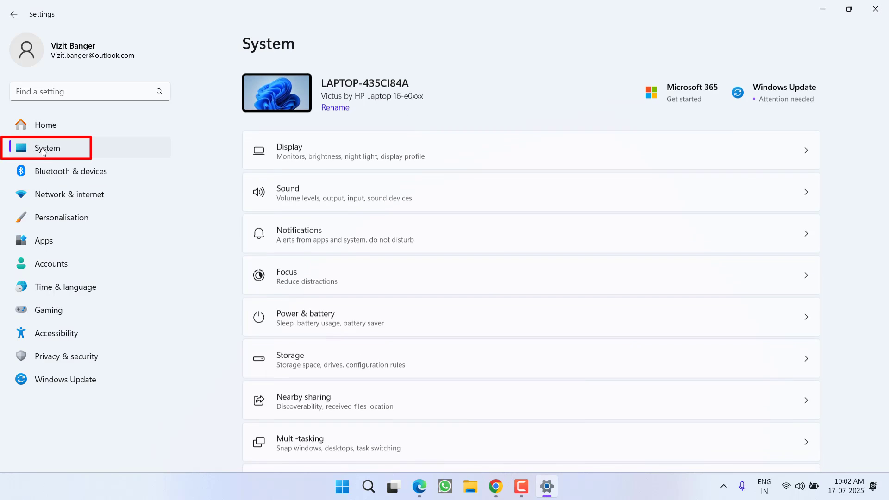
scroll(down, 3)
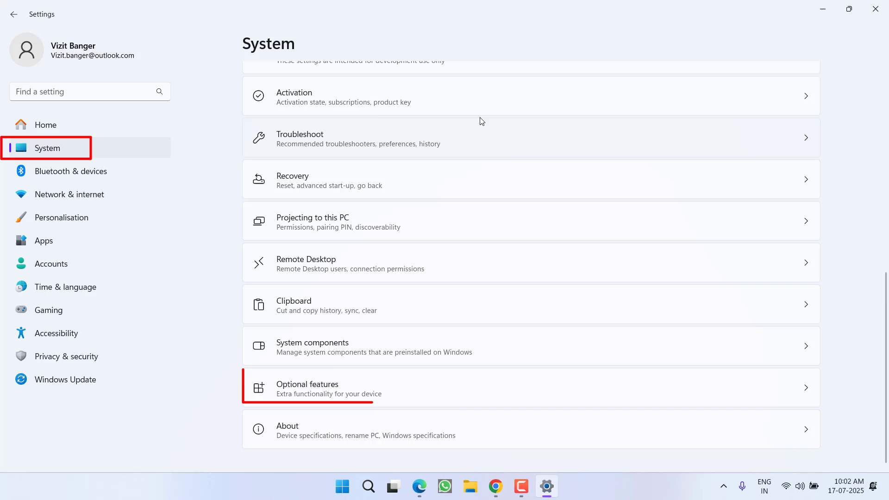
mouse_move(384, 395)
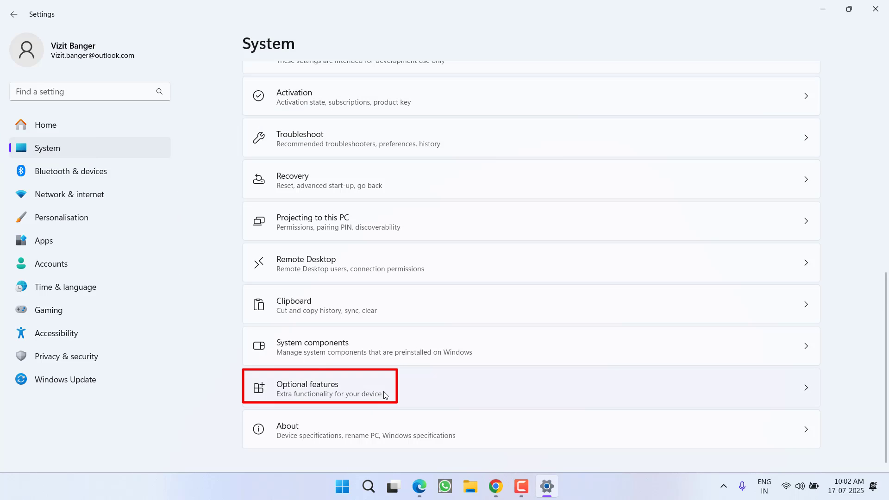
click(319, 389)
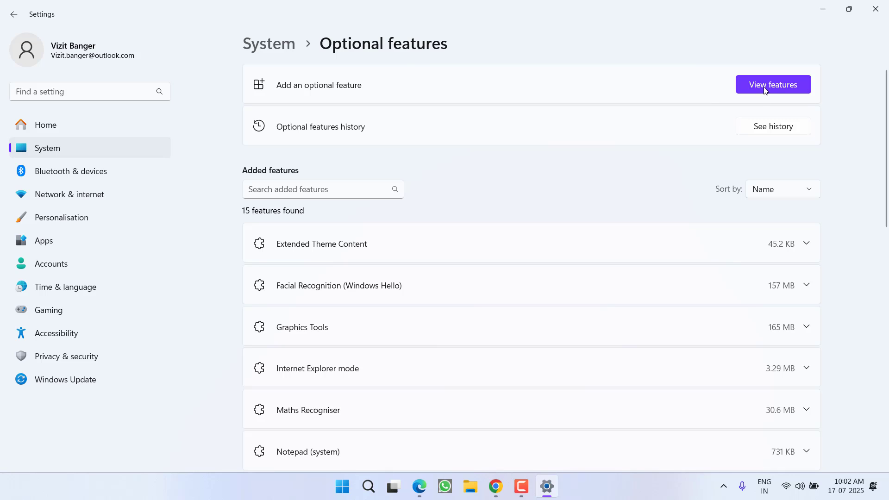
Search the features available to add for 'media feature'.
click(772, 85)
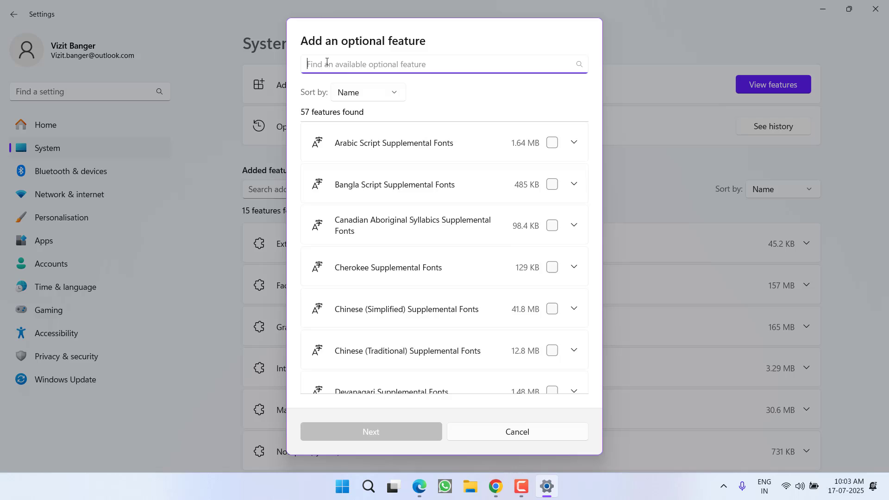
text(media featu)
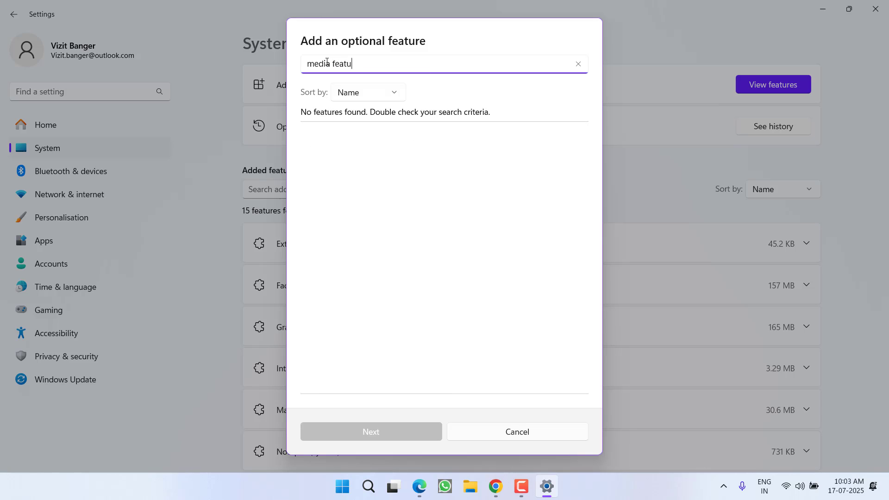
text(re)
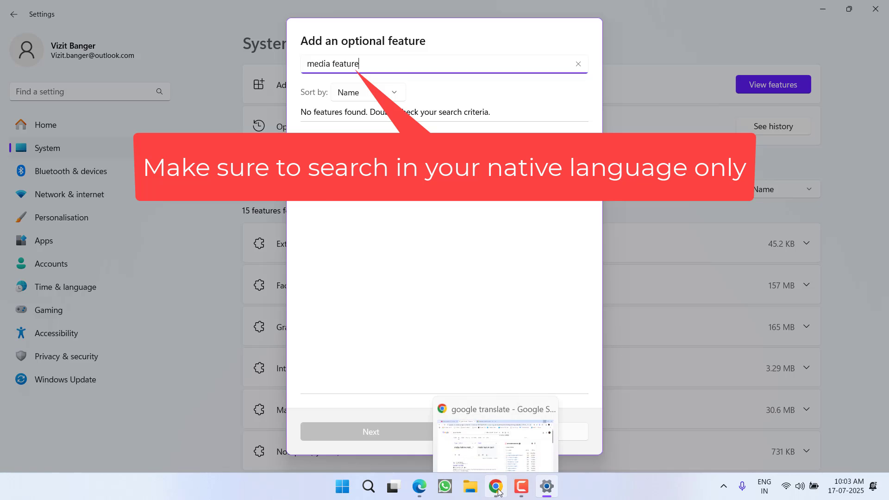
In Chrome, set Google Translate's target language to Portuguese for 'media feature pack'.
click(495, 486)
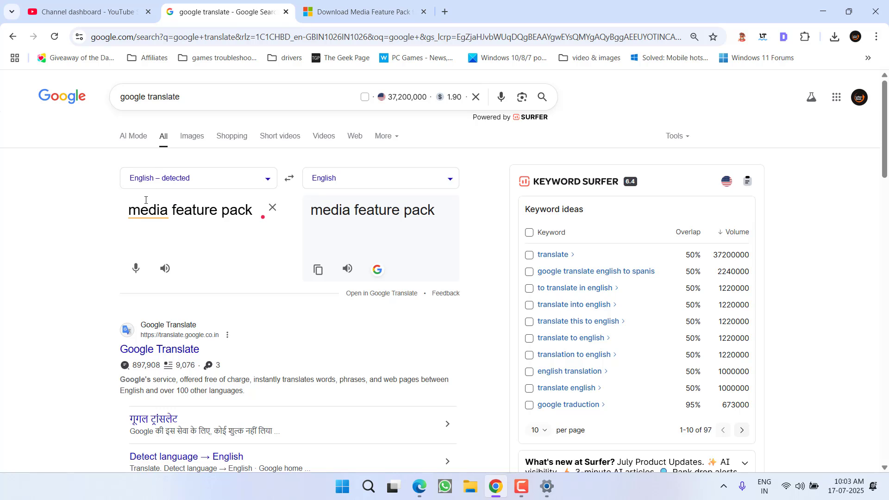
click(374, 177)
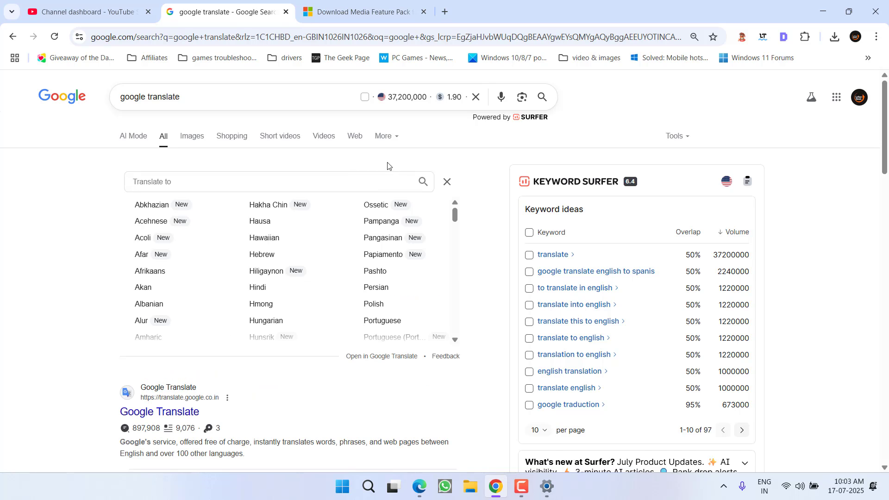
mouse_move(387, 320)
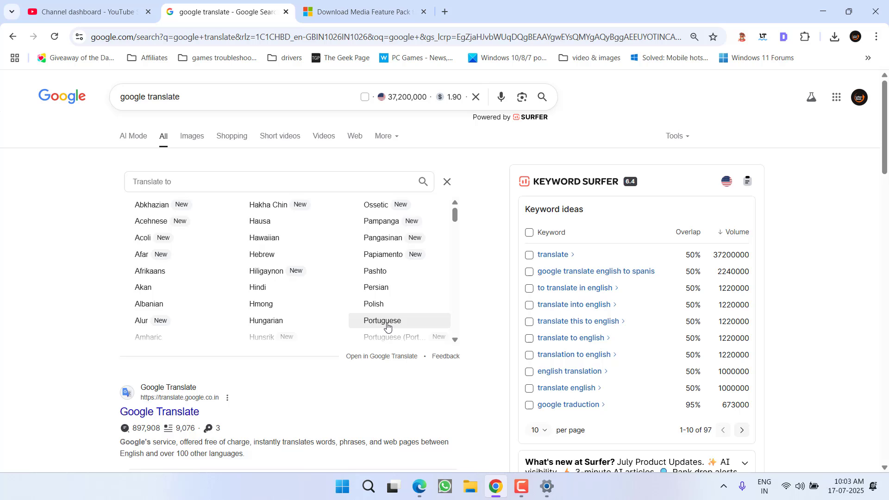
click(381, 321)
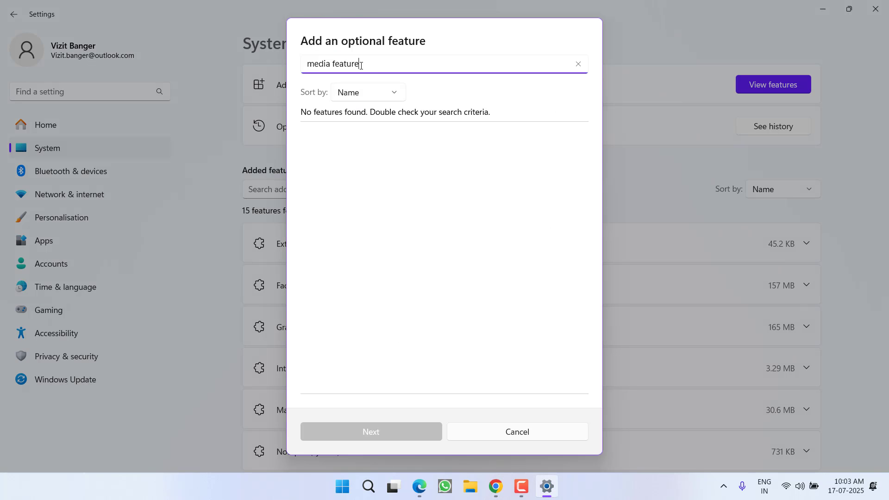
Search available features for 'pacote de recursos de mídia', then cancel the add-feature window.
click(577, 63)
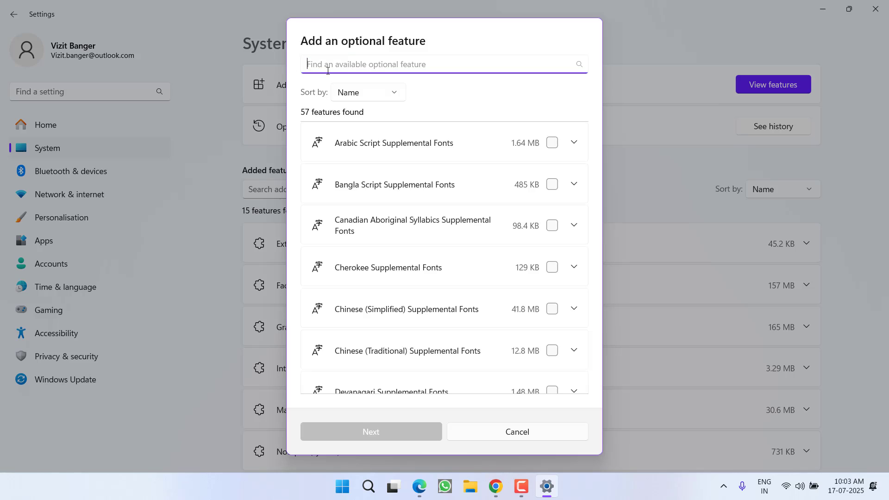
text(pacote de recursos de mídia)
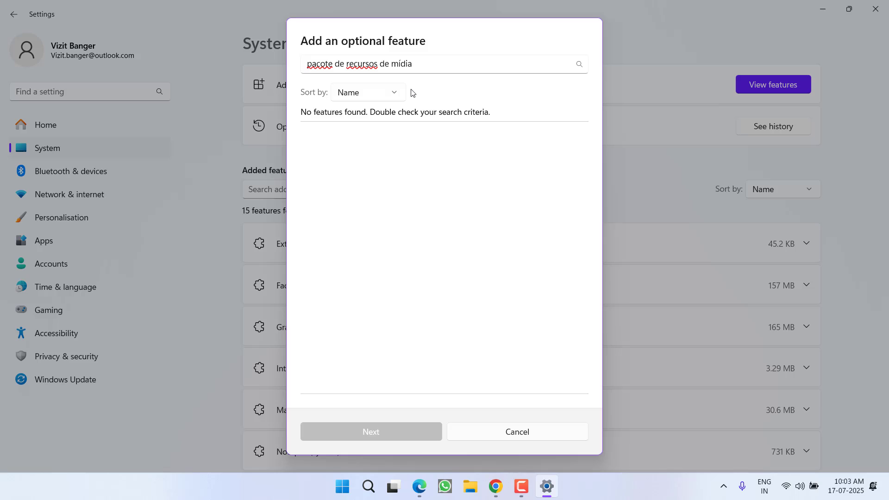
mouse_move(375, 117)
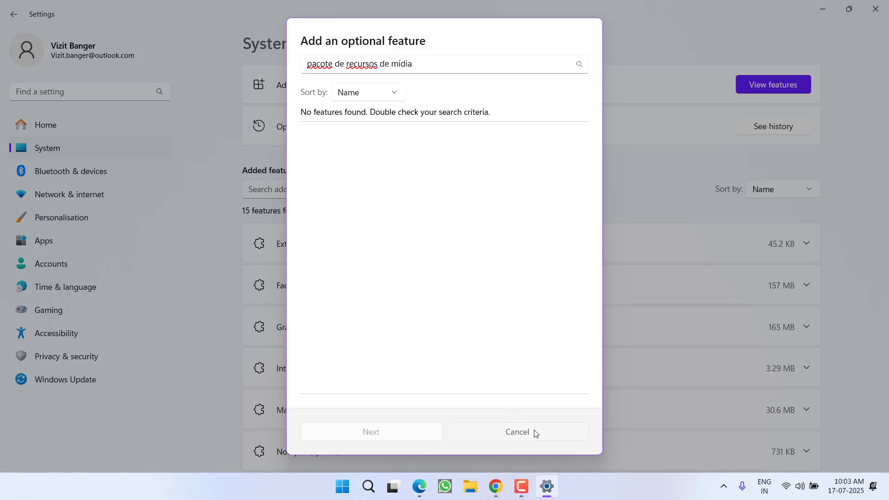
click(516, 432)
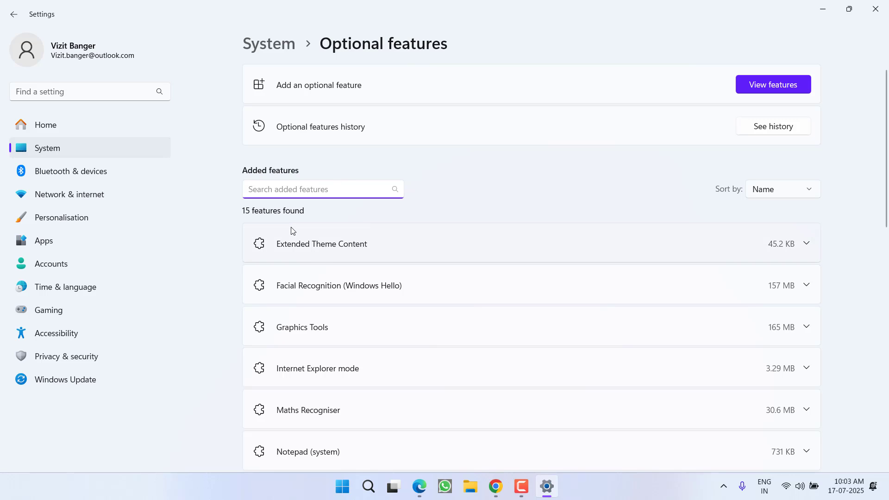
Search added features for 'media', revealing Windows Media Player Legacy, then dismiss the add window.
text(media)
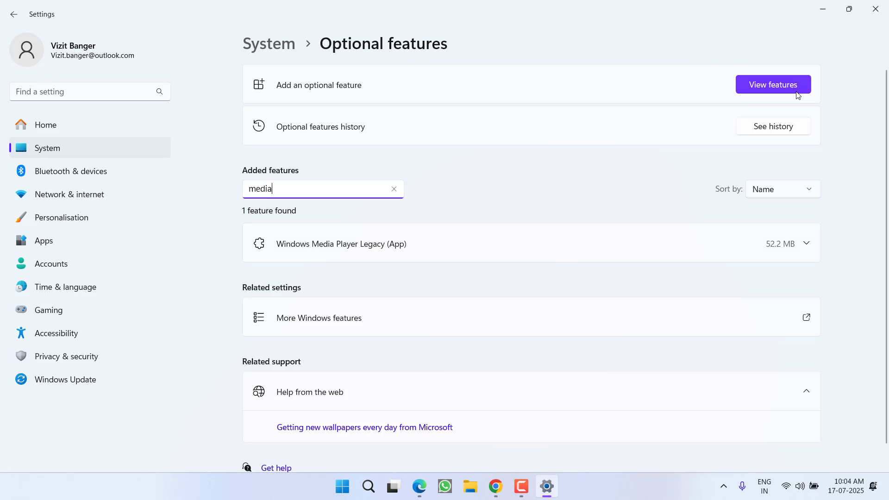
click(772, 84)
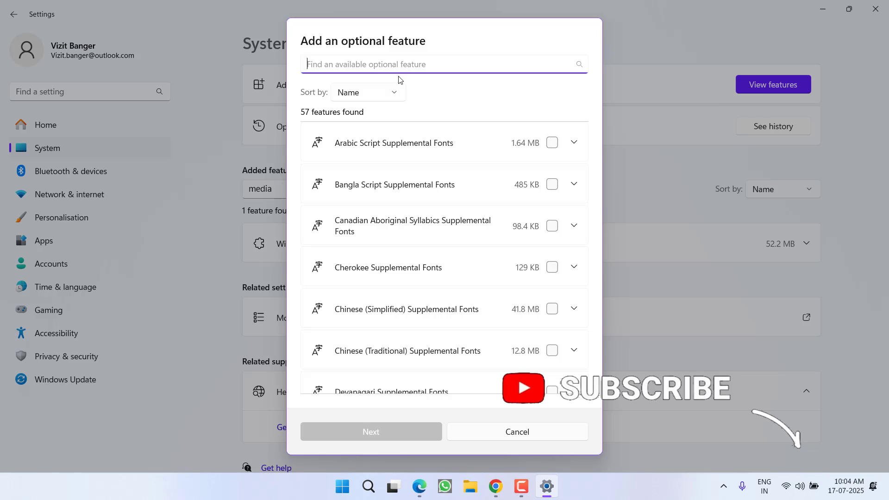
click(515, 431)
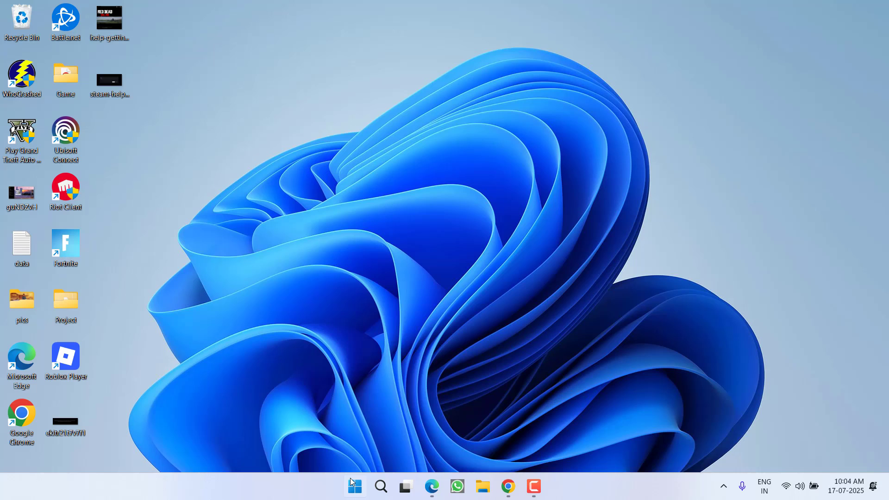
text(appwiz.cpl)
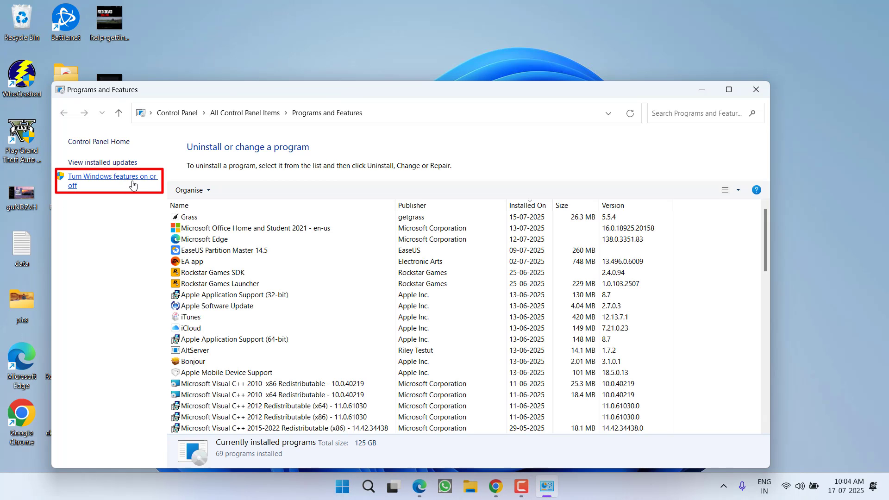
click(106, 180)
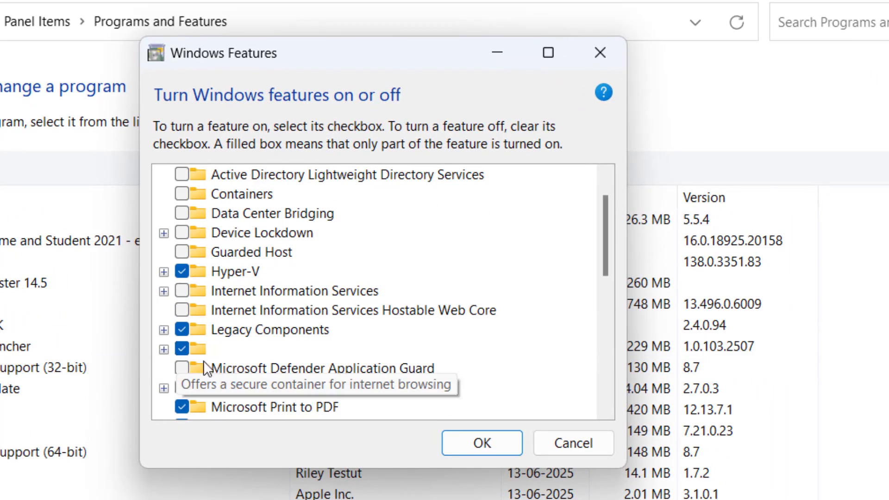
click(164, 348)
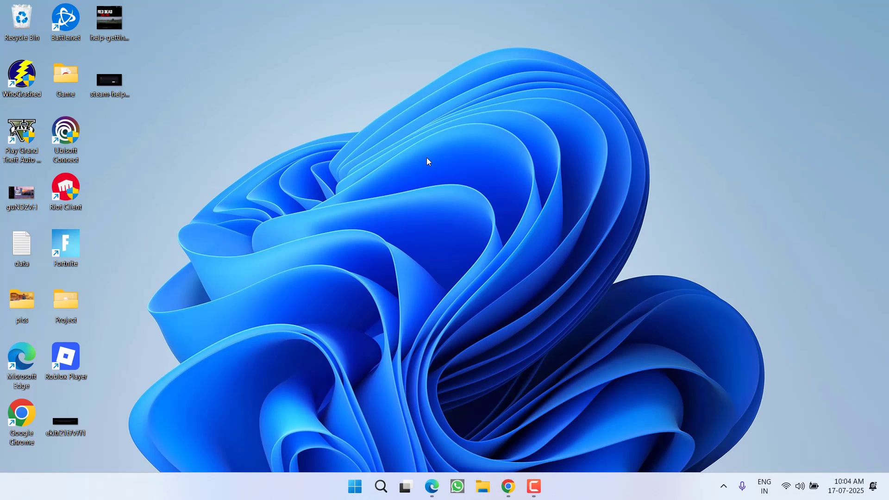
mouse_move(505, 455)
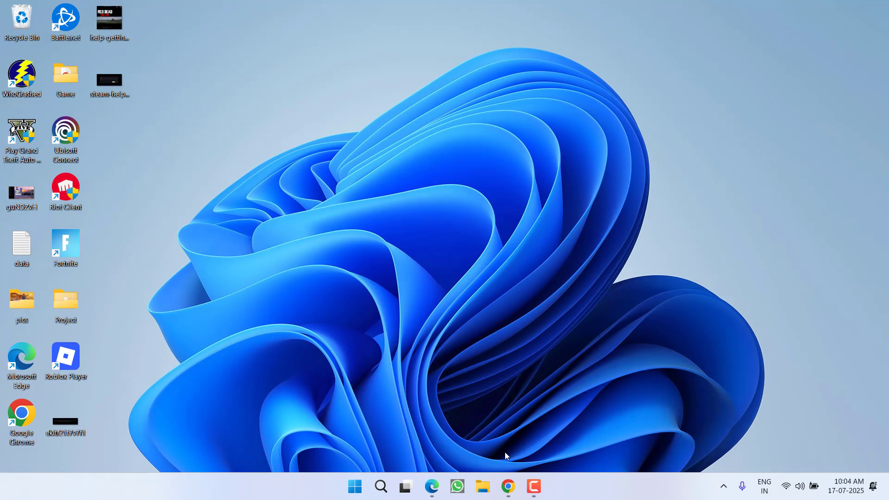
In Chrome, click Download on the Media Feature Pack page for Windows 10 N/KN.
click(507, 487)
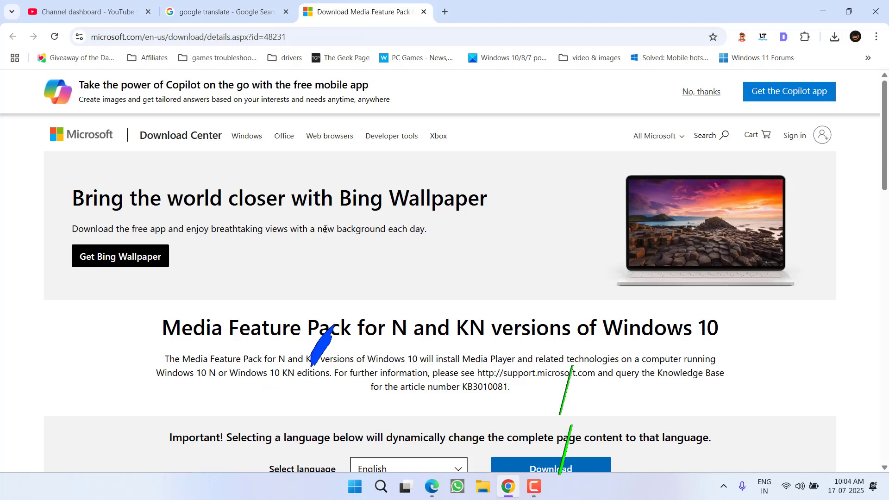
scroll(down, 3)
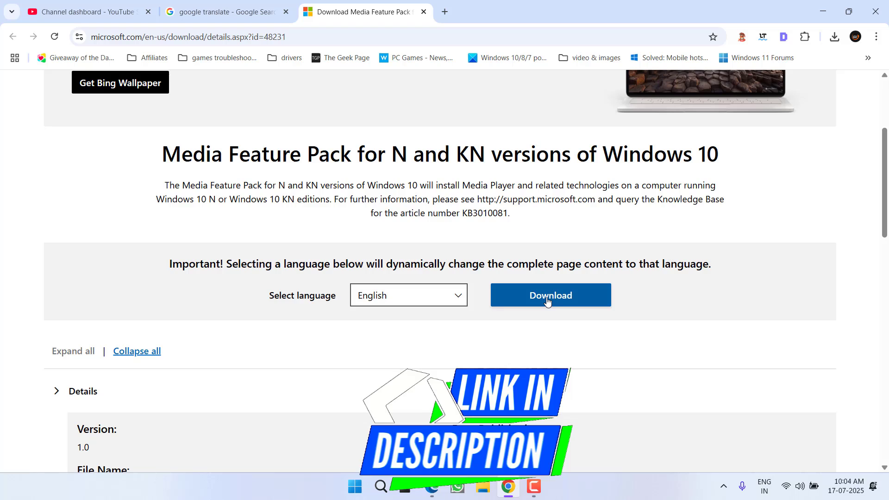
click(549, 295)
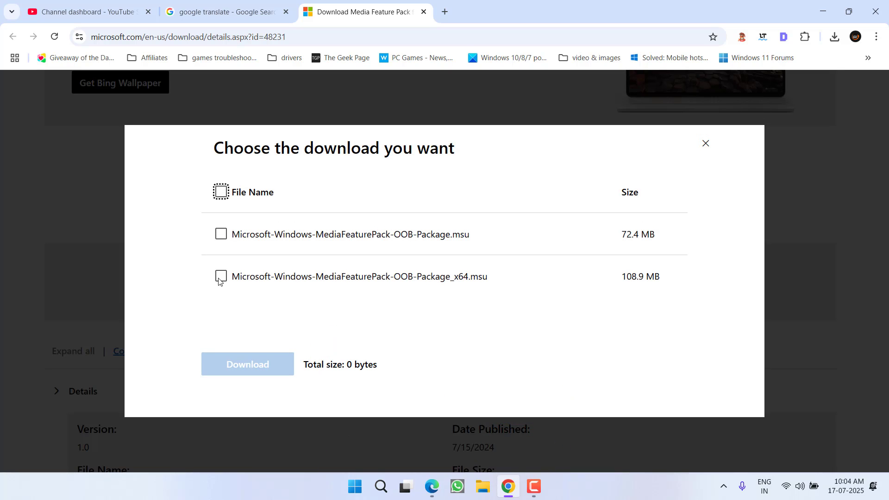
Download the Microsoft-Windows-MediaFeaturePack-OOB-Package_x64.msu package, choosing the Desktop as the save location.
click(220, 276)
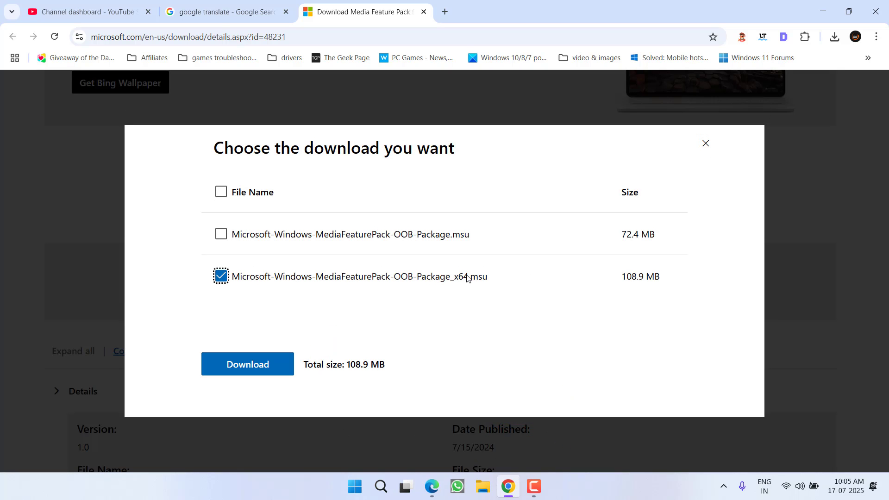
mouse_move(343, 234)
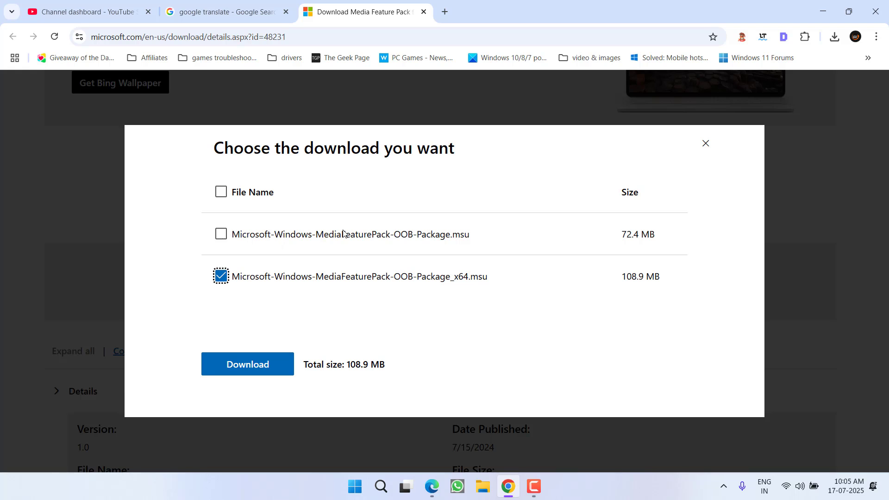
click(248, 364)
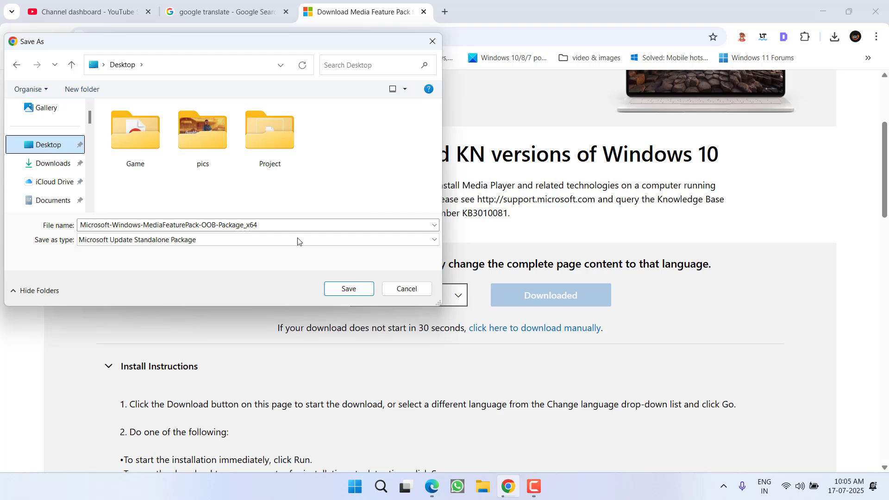
click(348, 289)
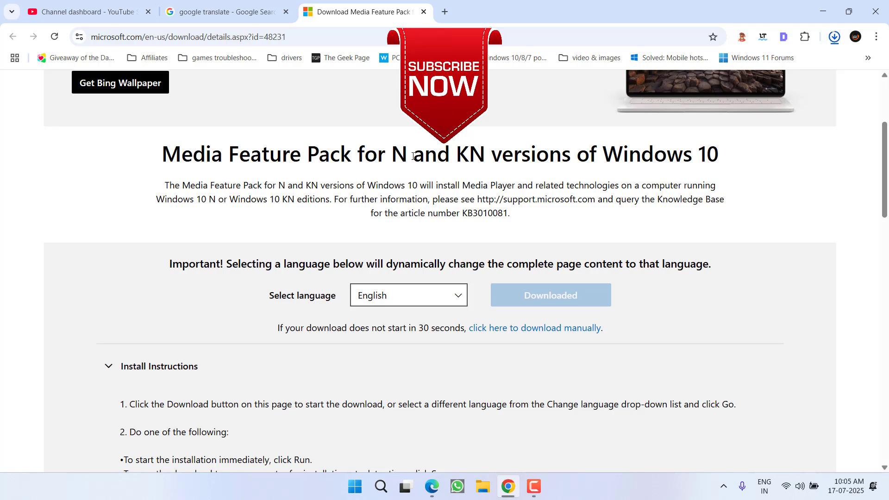
Open Chrome's downloads list to confirm the 109 MB x64 .msu finished.
click(833, 36)
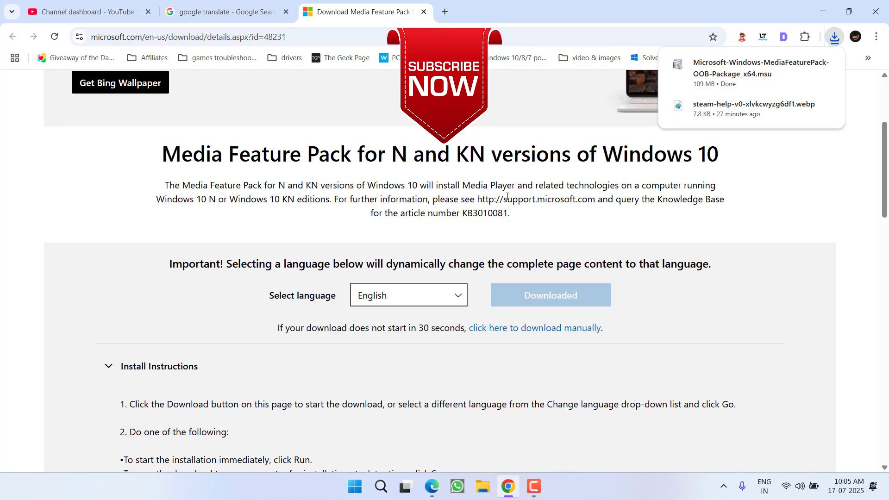